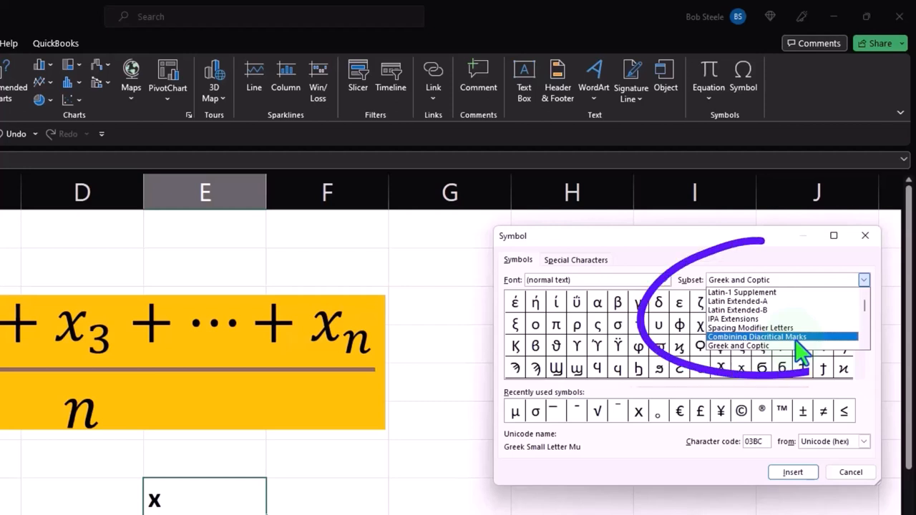
Pick Combining Overline (0305) from the Combining Diacritical Marks subset for the x in E8
left_click(756, 336)
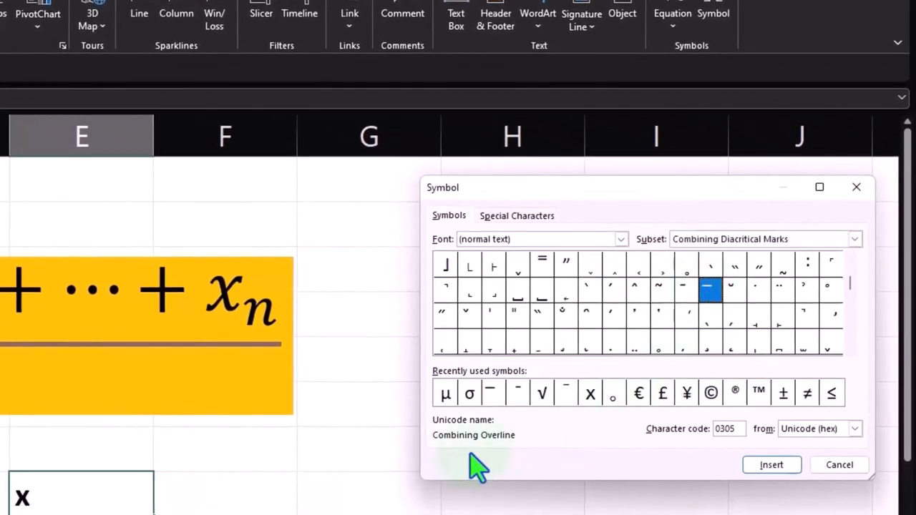
mouse_move(580, 458)
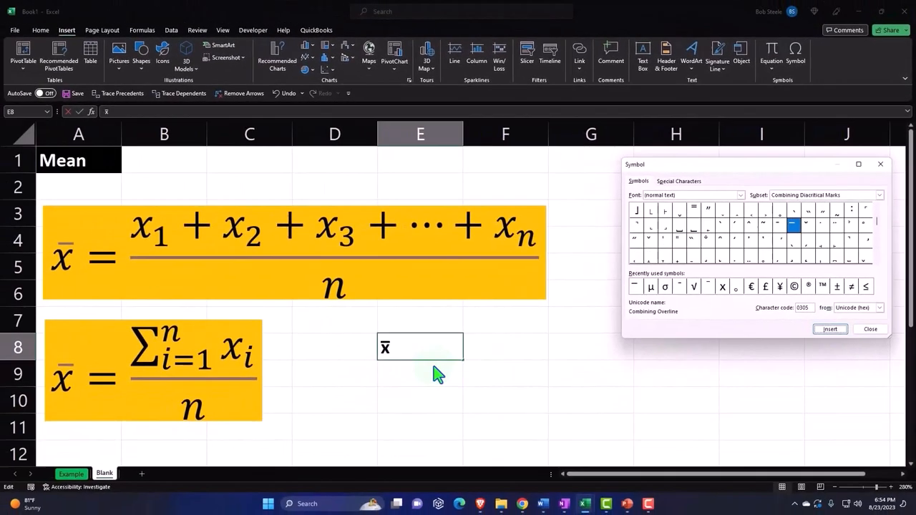
mouse_move(396, 365)
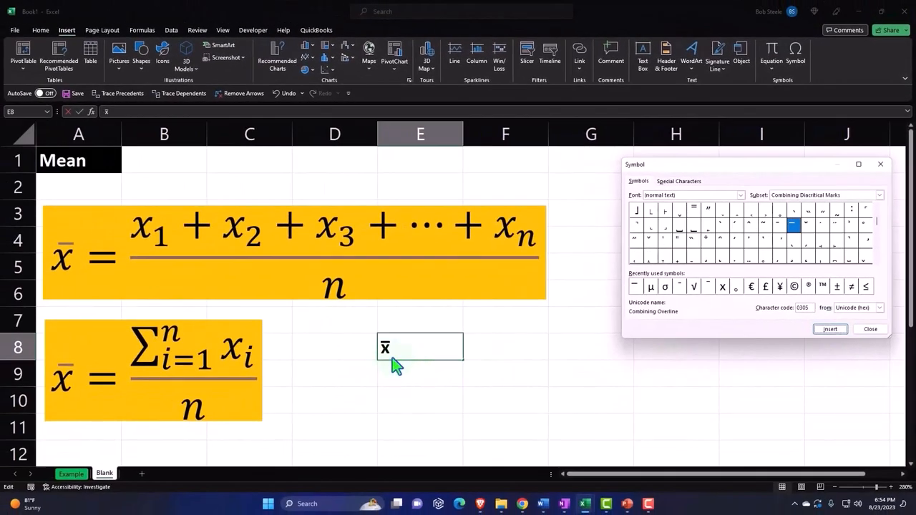
mouse_move(892, 177)
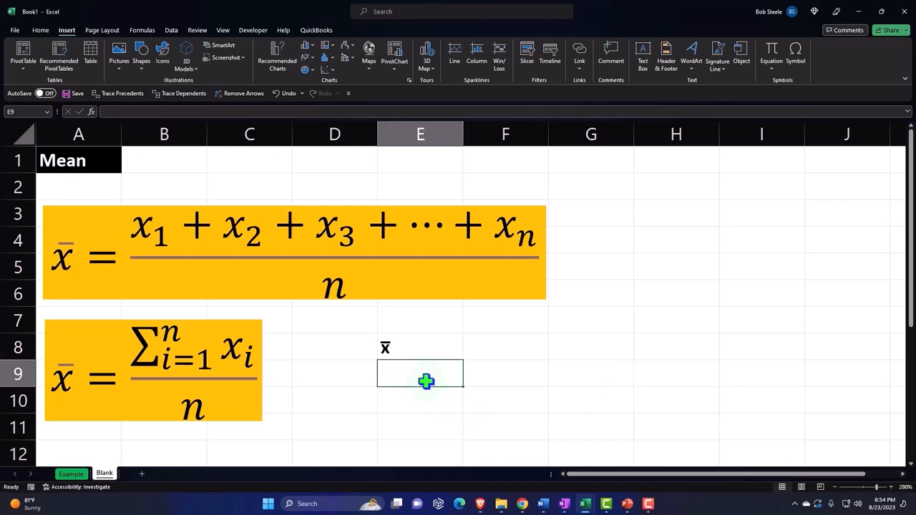
mouse_move(99, 417)
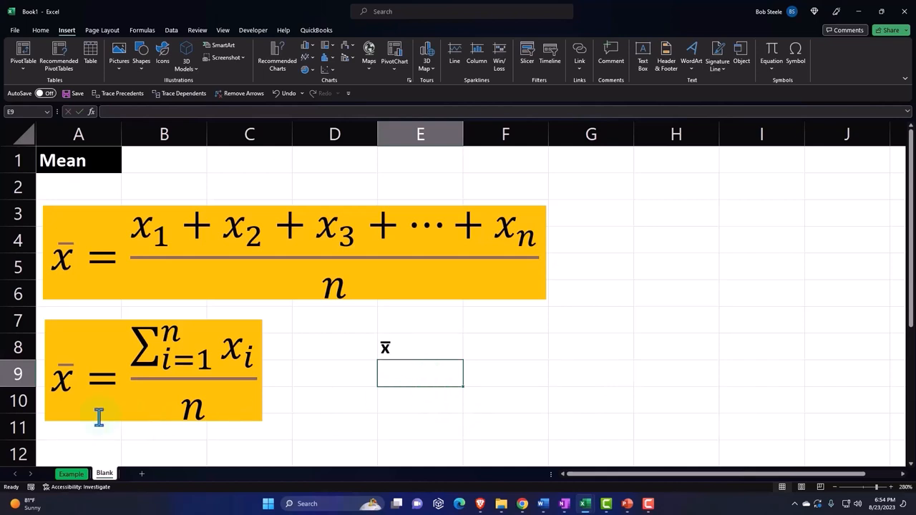
mouse_move(327, 431)
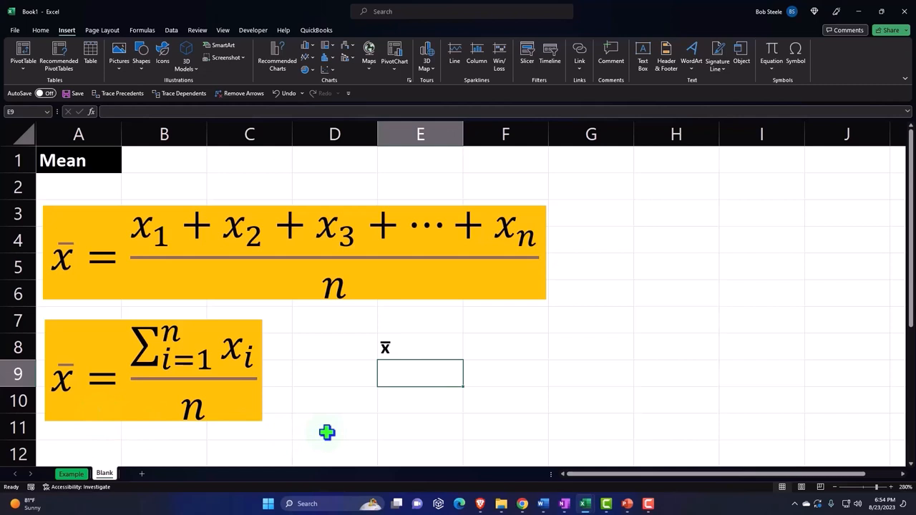
mouse_move(332, 438)
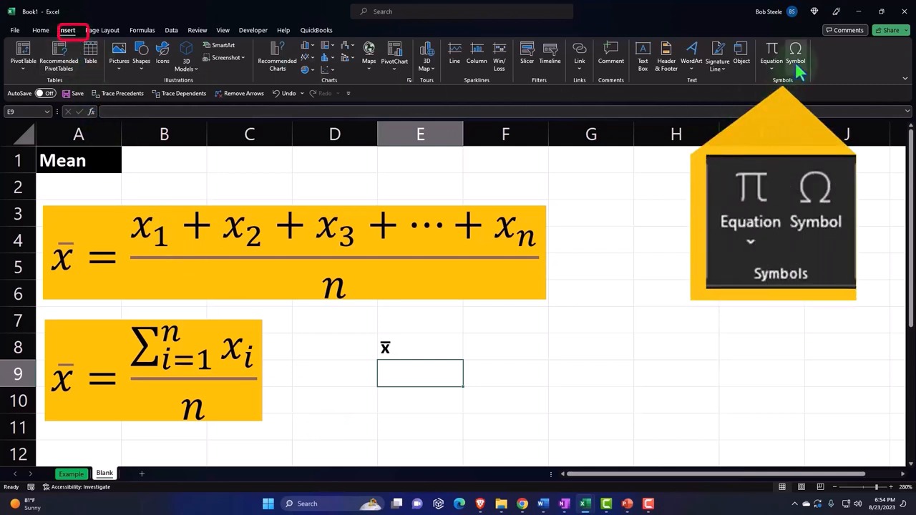
Insert small sigma σ from the Greek and Coptic symbol subset into E9
left_click(796, 53)
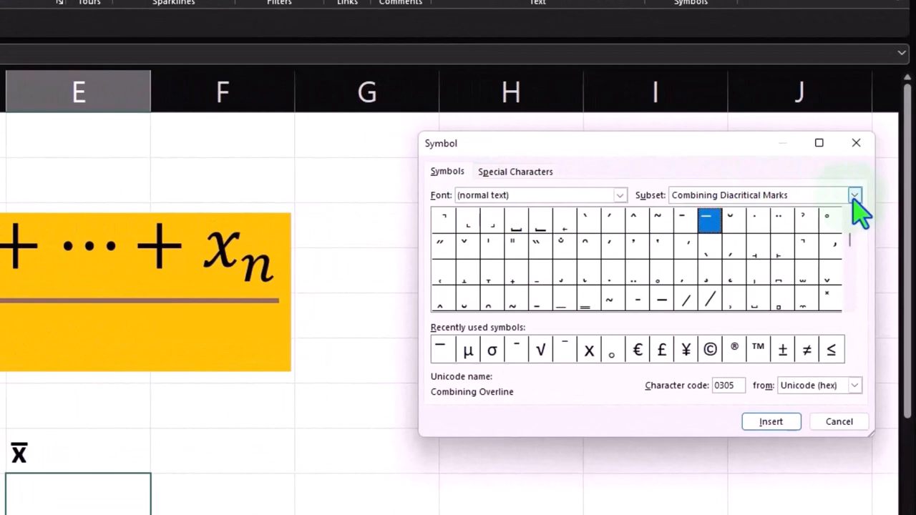
left_click(854, 195)
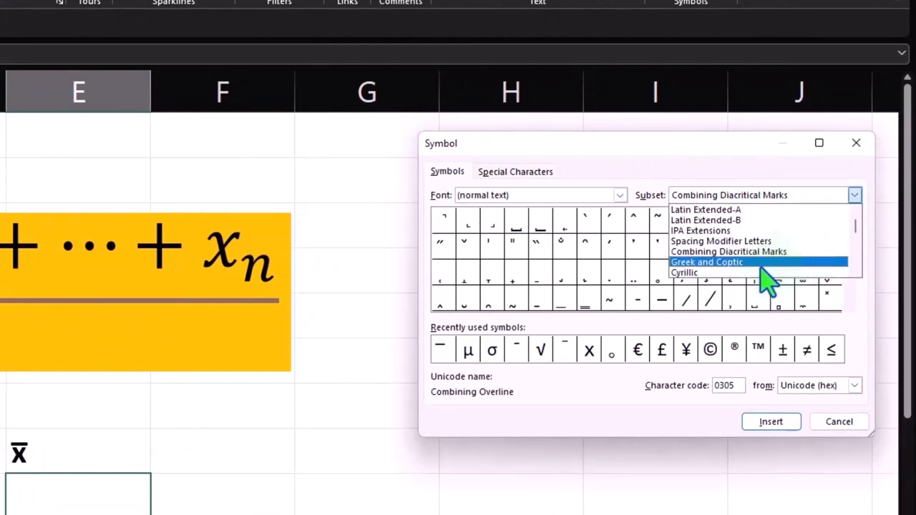
left_click(706, 262)
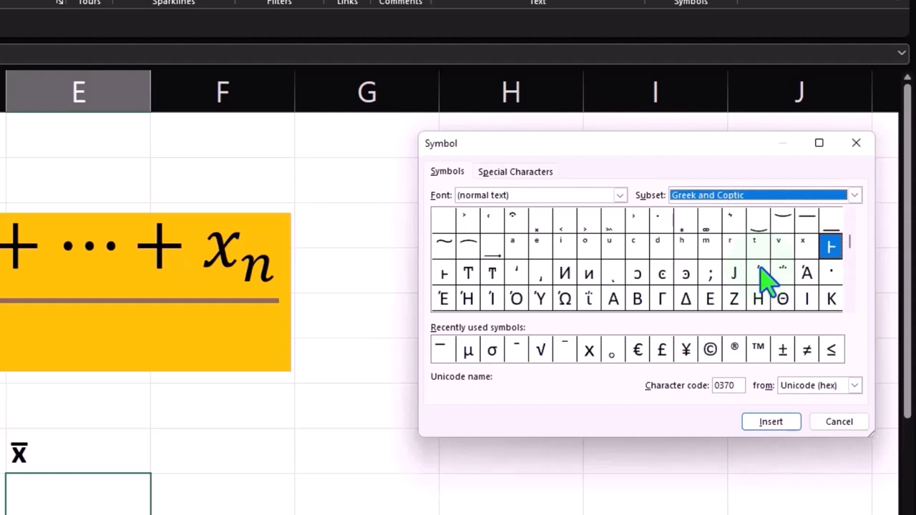
mouse_move(759, 279)
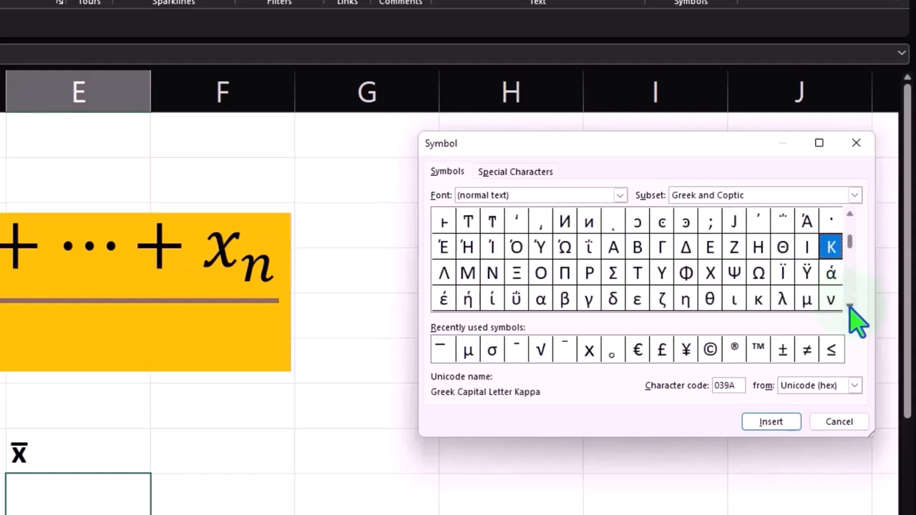
left_click(849, 308)
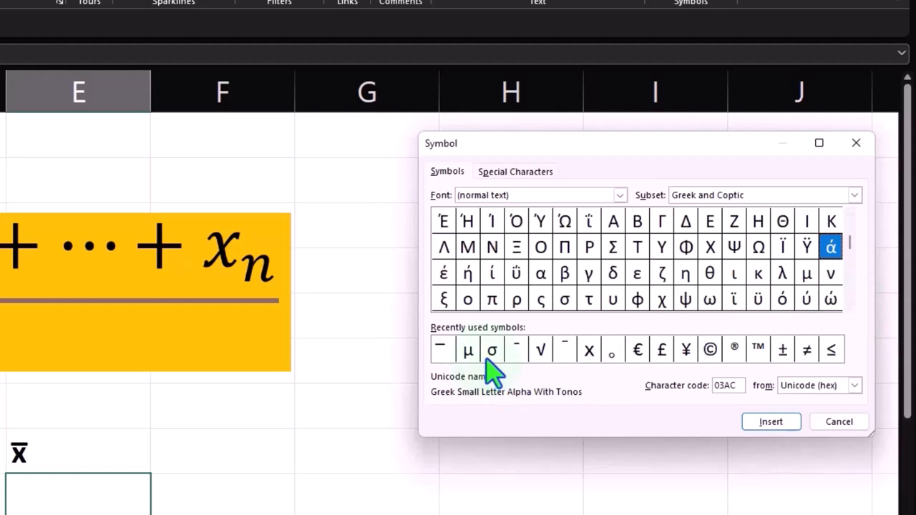
mouse_move(494, 358)
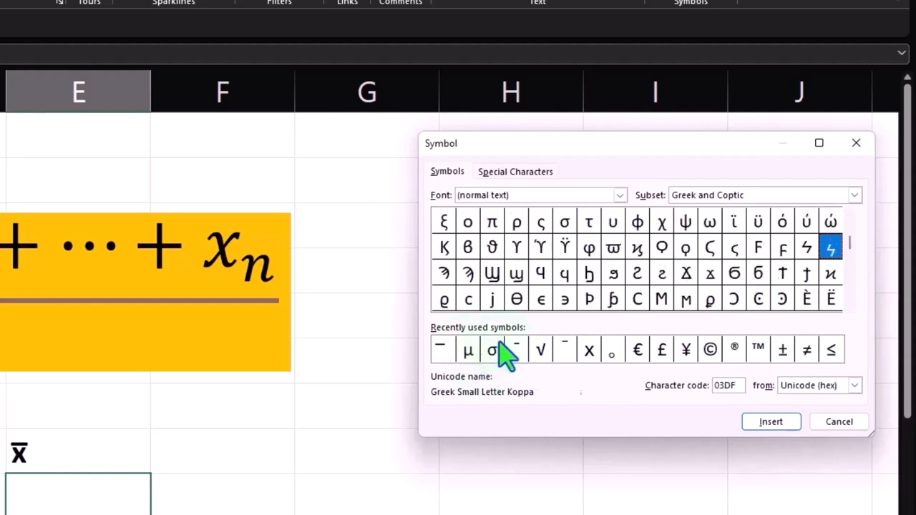
mouse_move(565, 222)
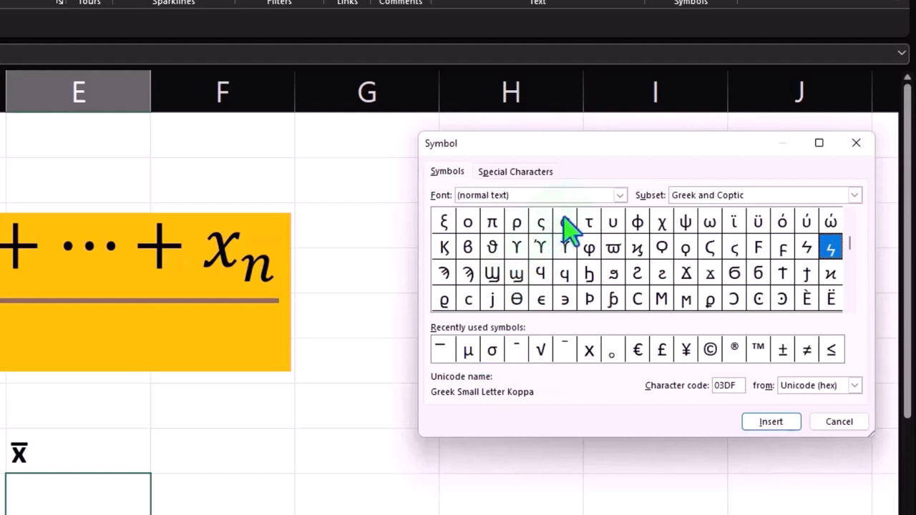
left_click(564, 222)
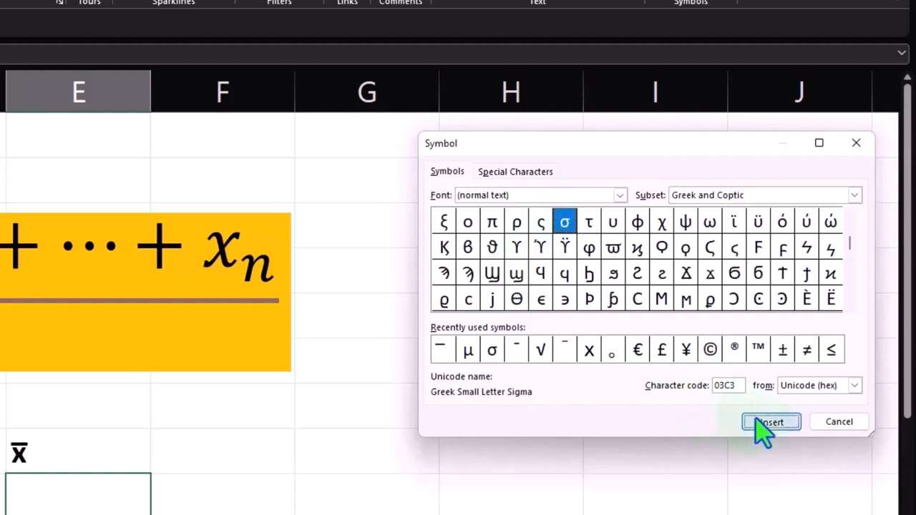
left_click(771, 422)
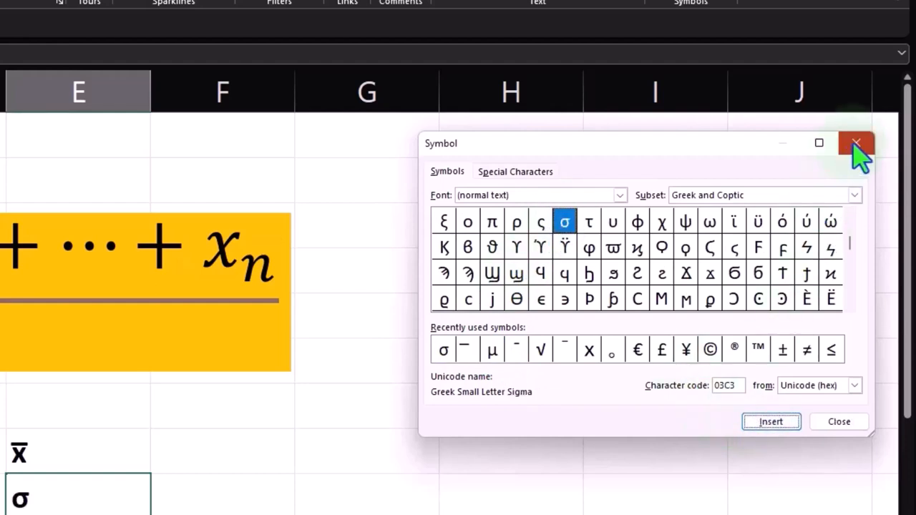
left_click(856, 143)
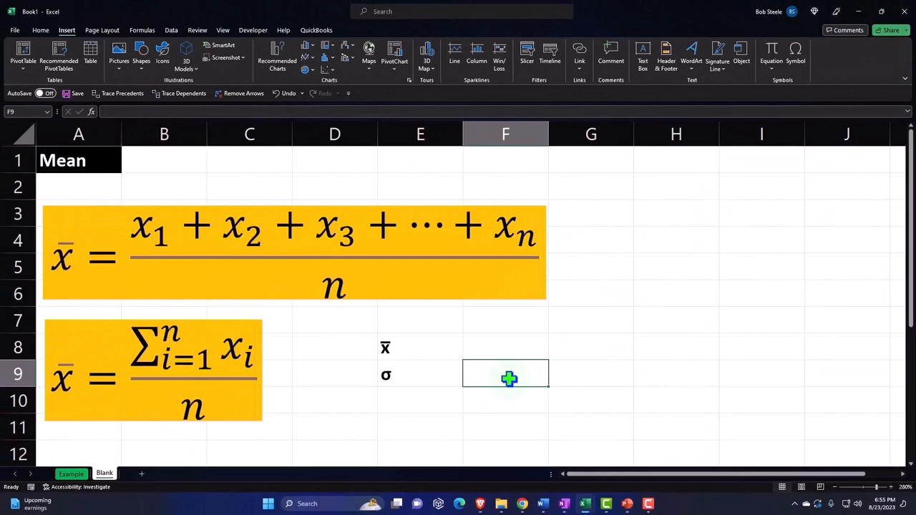
Enter s in F9 and switch it to the Symbol font so it shows σ
type("s")
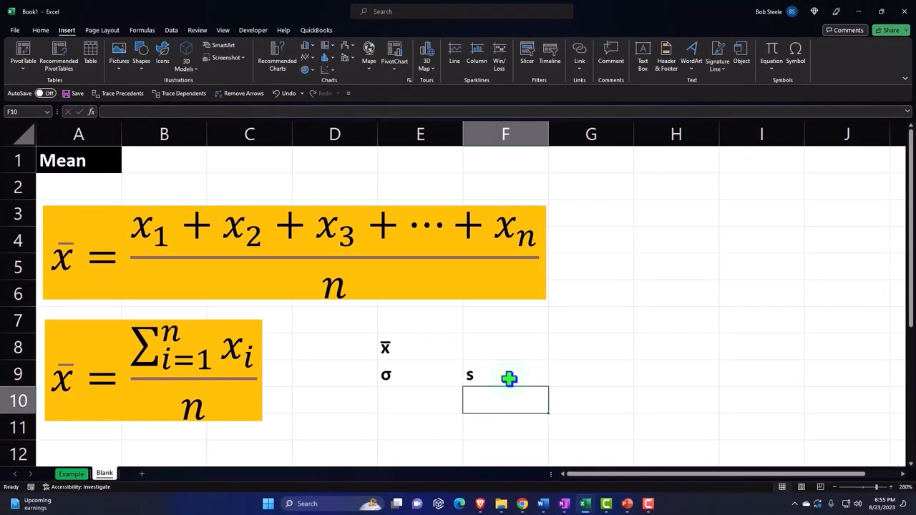
left_click(506, 375)
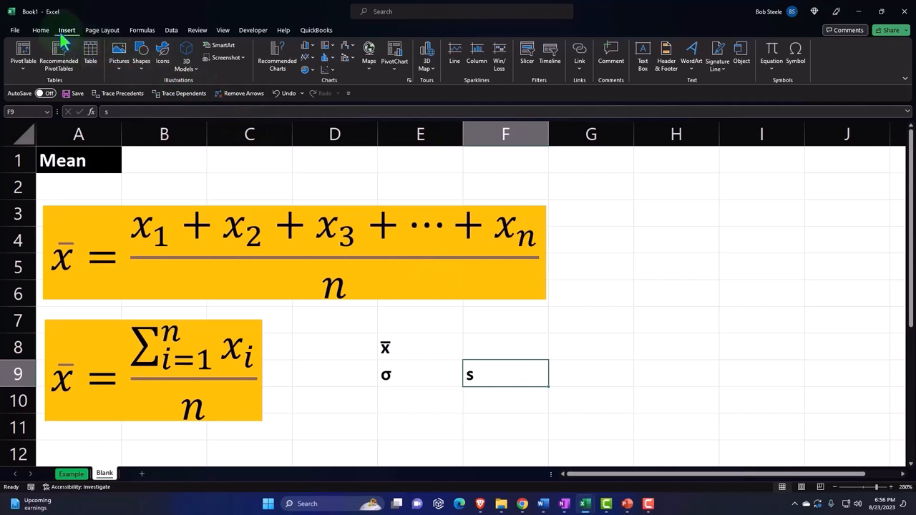
left_click(40, 30)
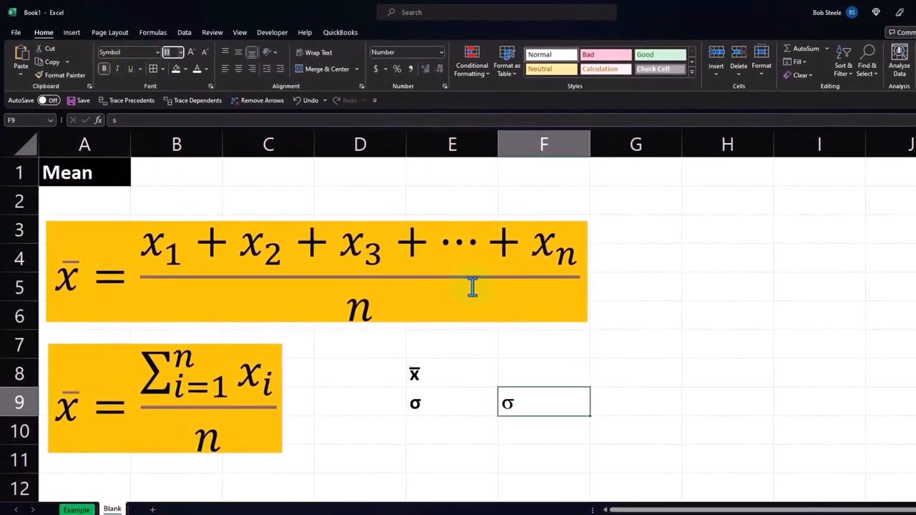
mouse_move(562, 447)
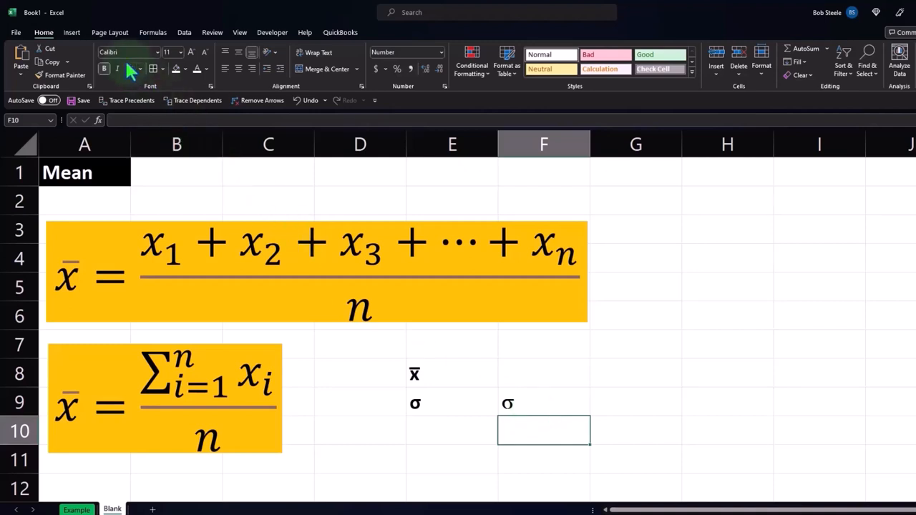
left_click(544, 403)
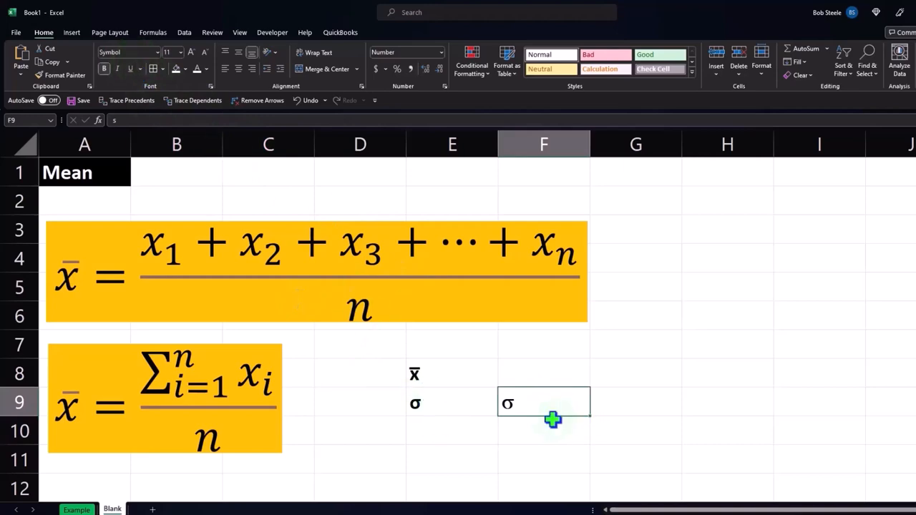
left_click(451, 402)
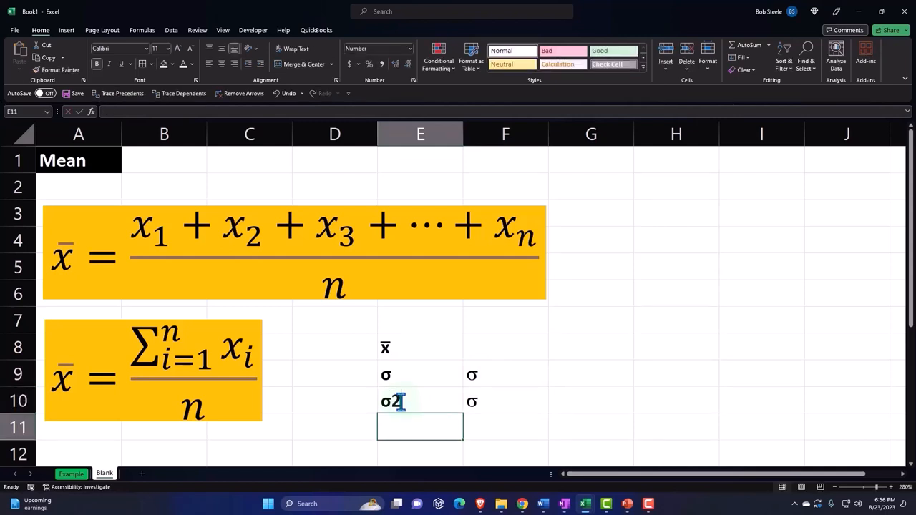
Add a 2 after σ in E10 and F10 and format it as superscript
left_click(420, 401)
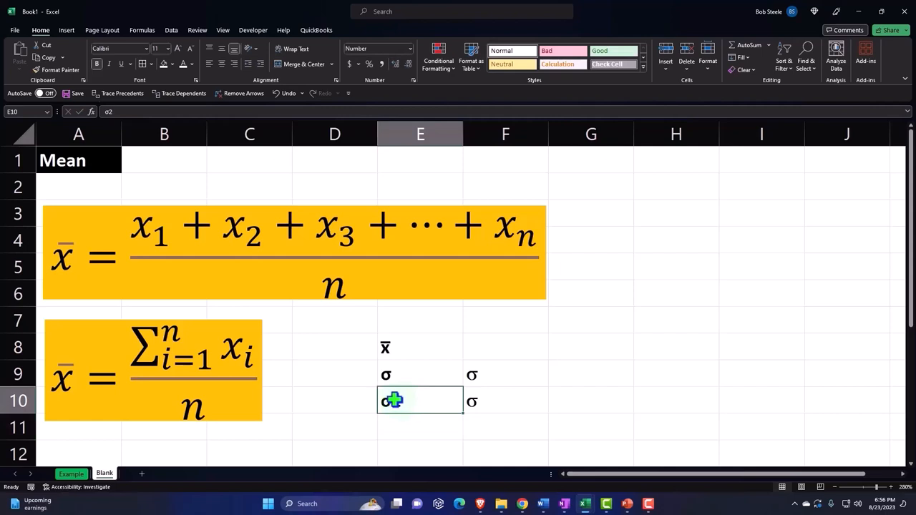
type("2")
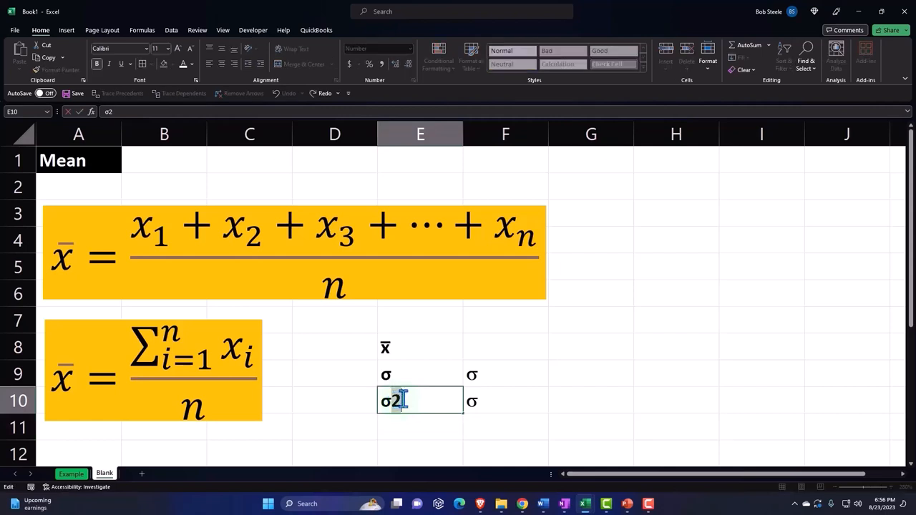
right_click(393, 401)
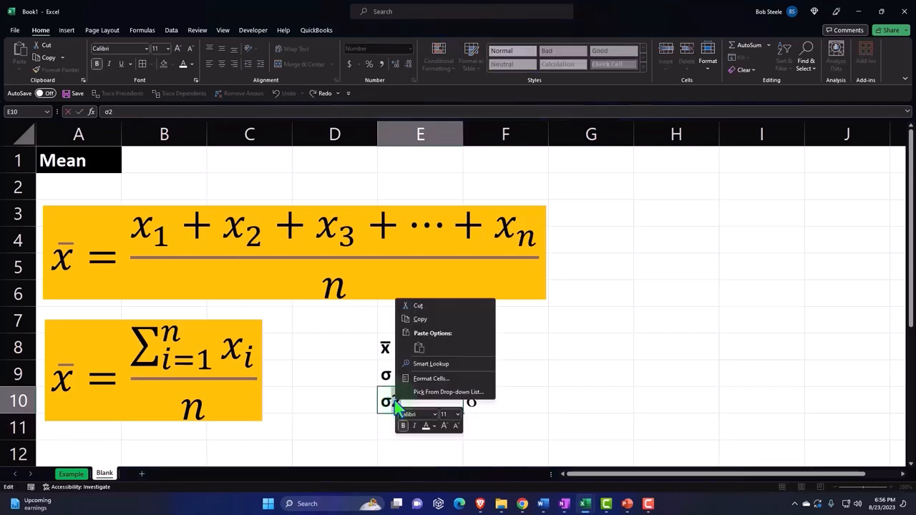
left_click(431, 378)
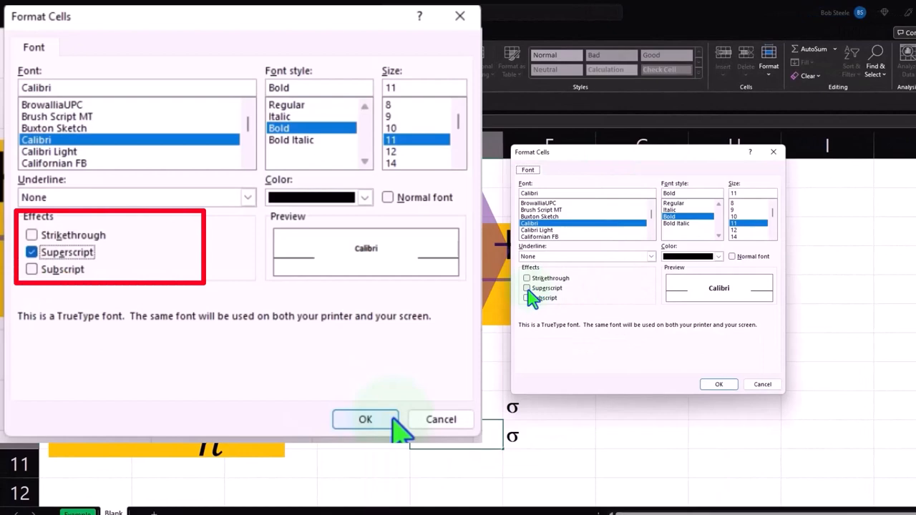
left_click(527, 287)
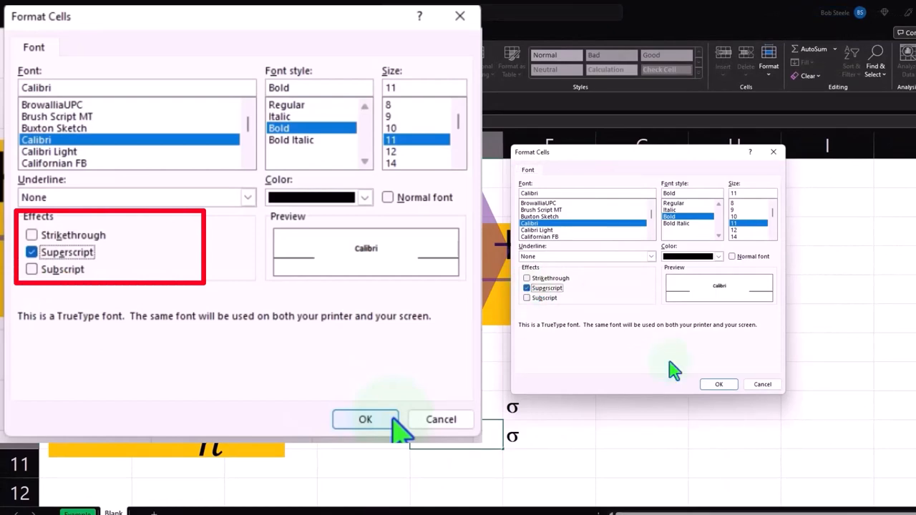
left_click(365, 419)
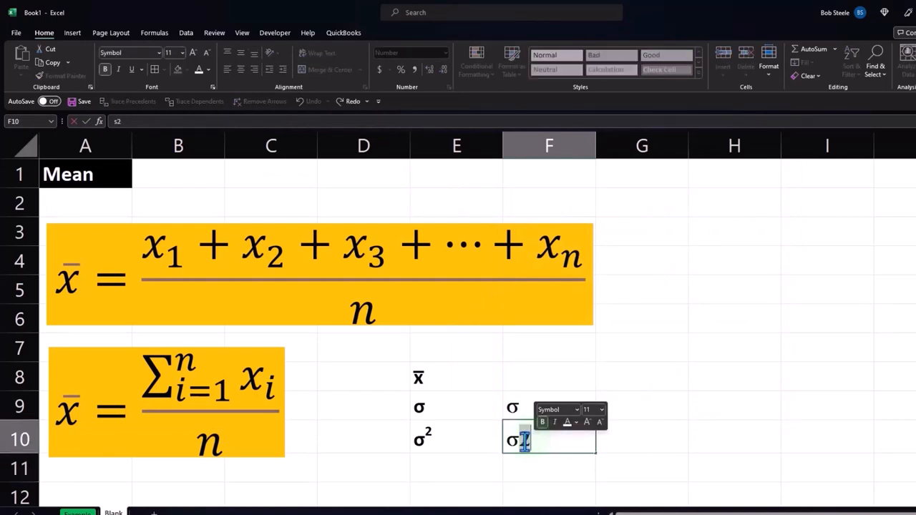
right_click(523, 441)
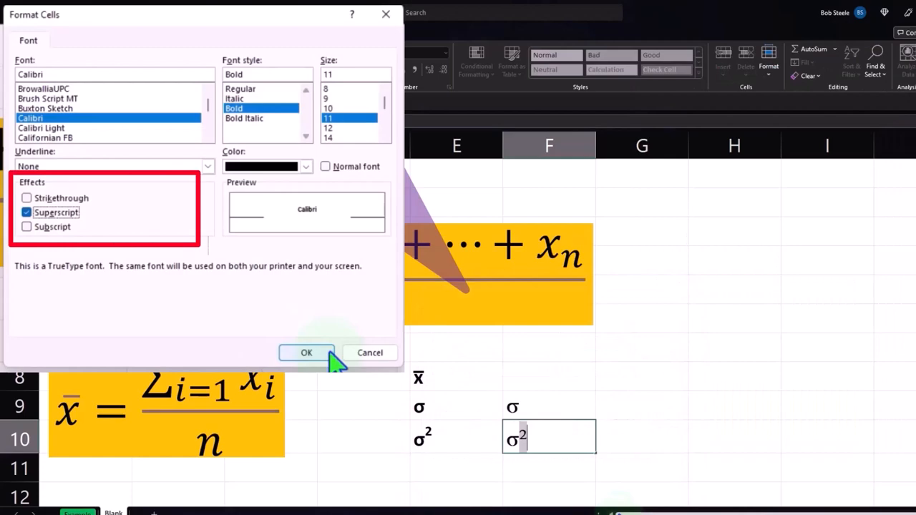
left_click(307, 352)
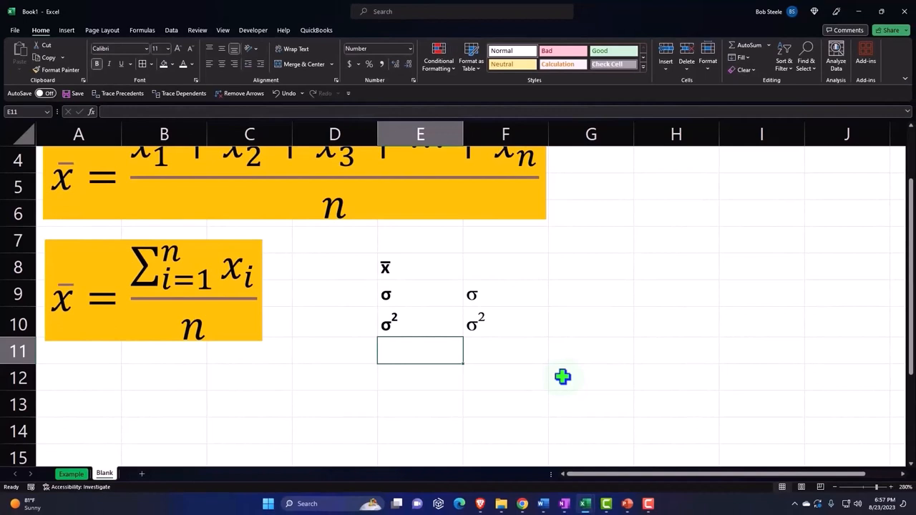
mouse_move(557, 387)
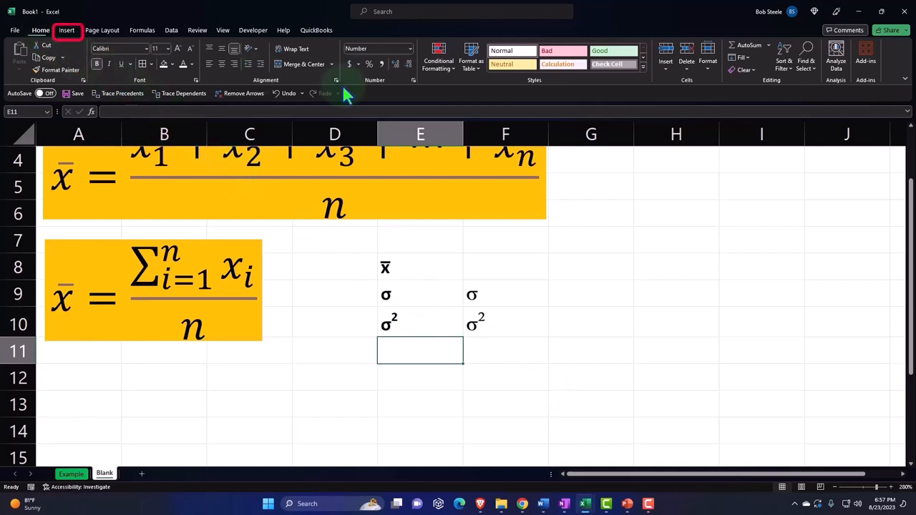
Insert Greek small letter mu μ from the Greek and Coptic subset into E11
left_click(65, 30)
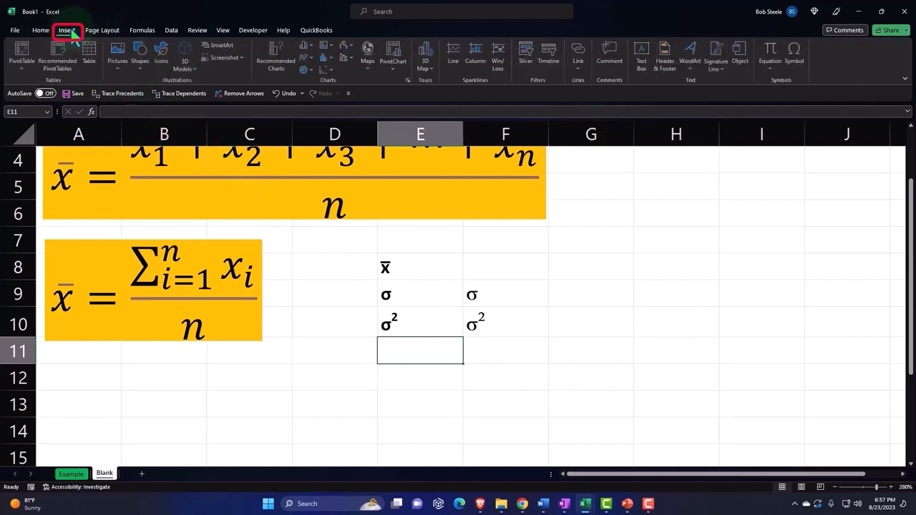
left_click(796, 53)
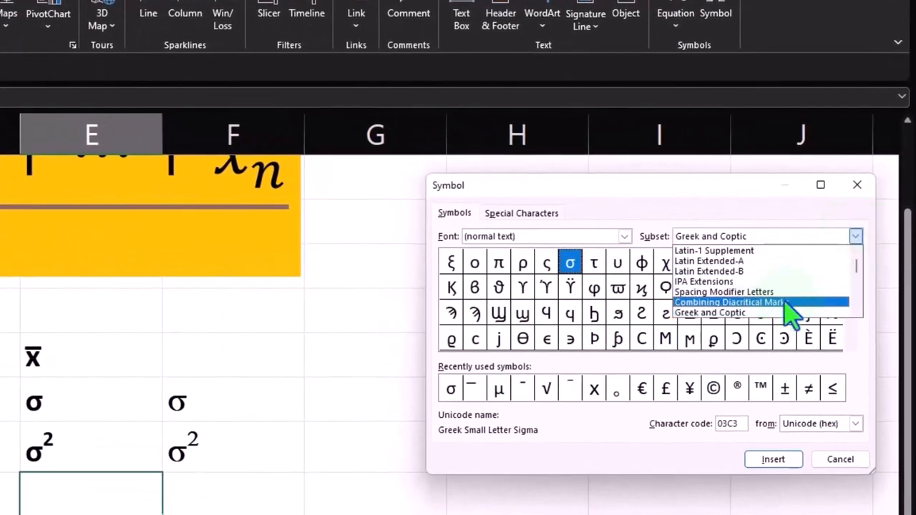
left_click(710, 312)
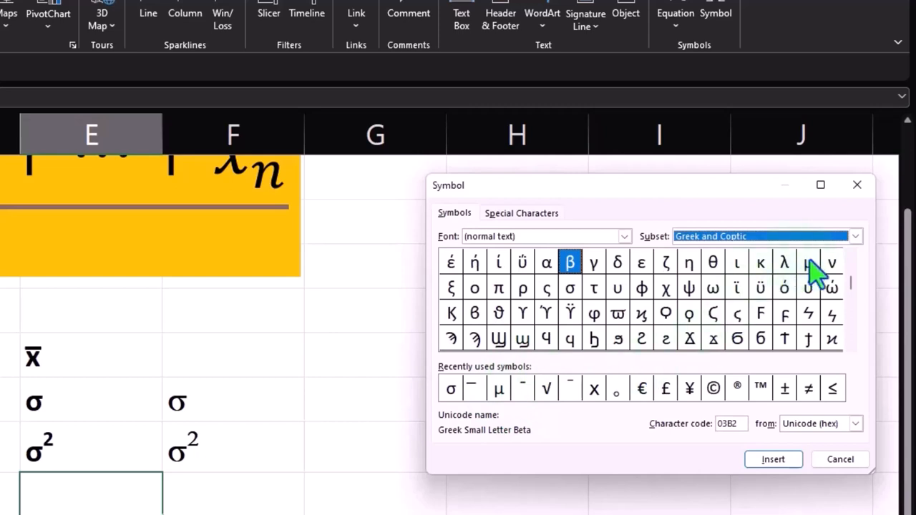
left_click(808, 262)
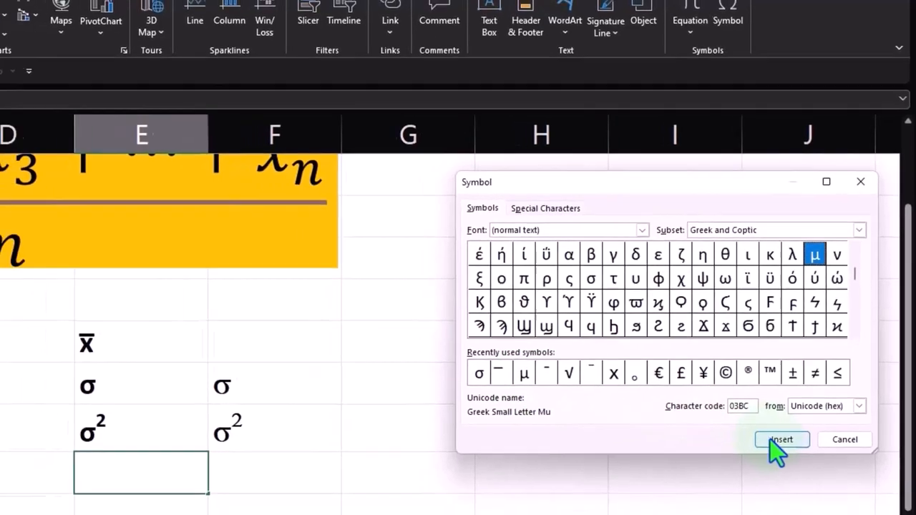
left_click(781, 440)
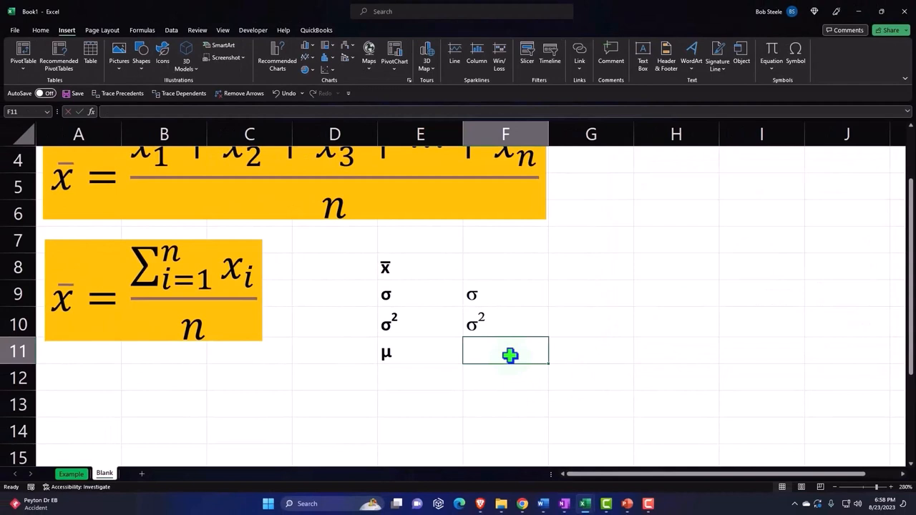
Enter m in F11 and set its font to Symbol so it shows μ
type("m")
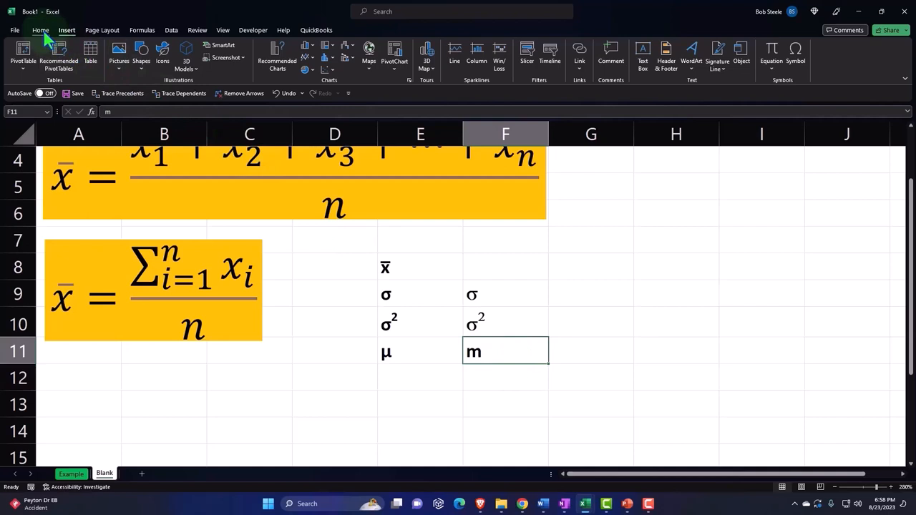
left_click(40, 30)
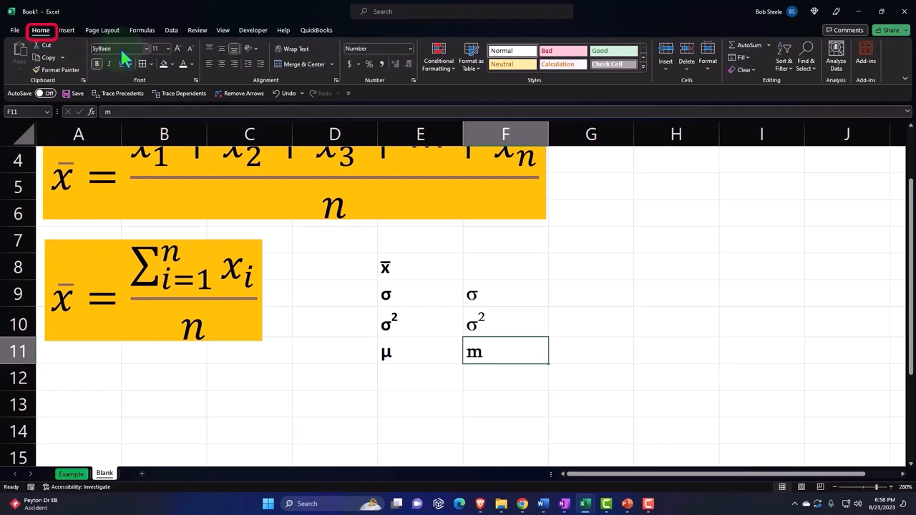
left_click(118, 48)
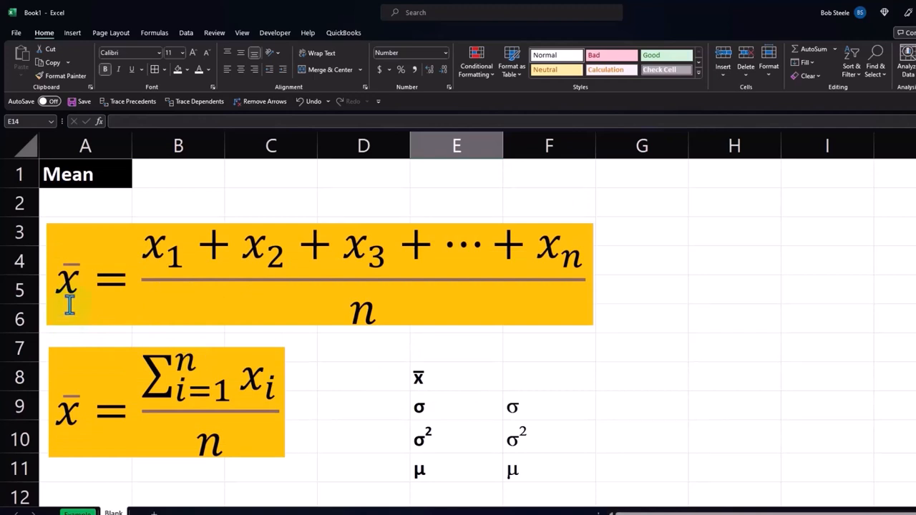
Select the E8:F11 symbols block and apply All Borders
left_click(435, 377)
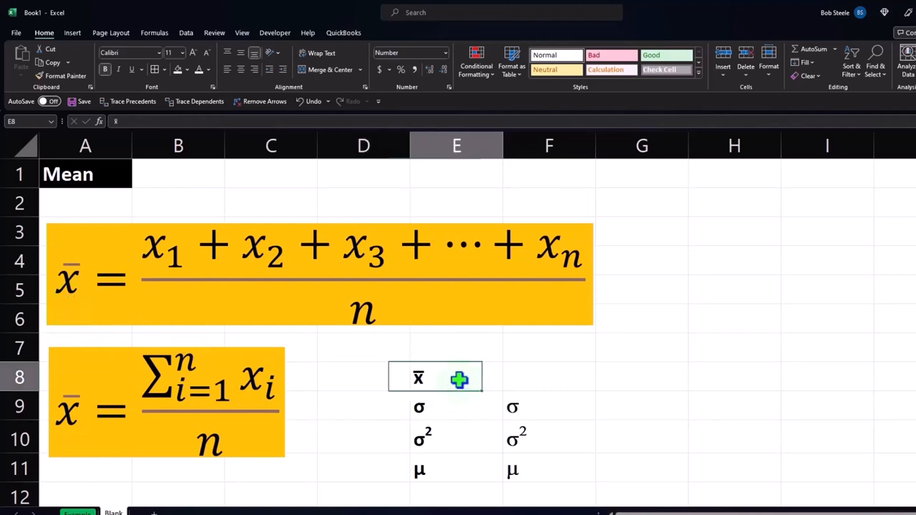
left_click_drag(418, 377, 512, 469)
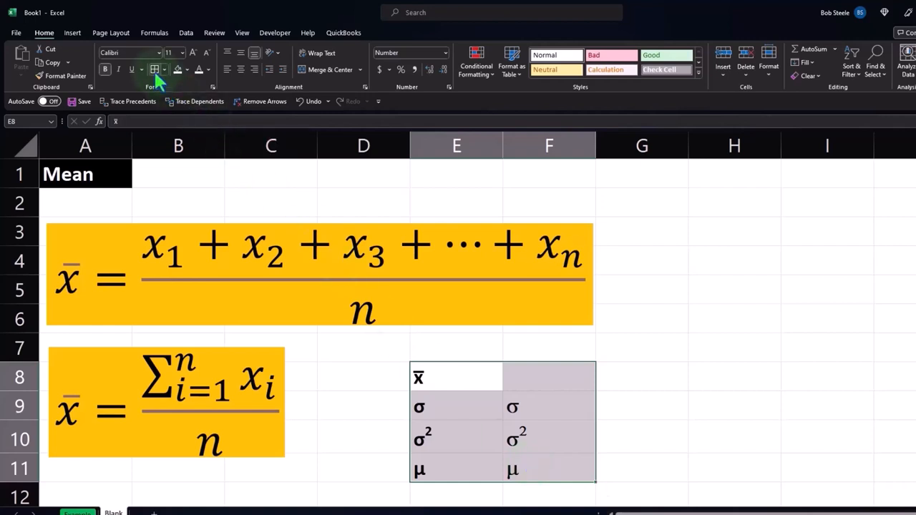
left_click(188, 69)
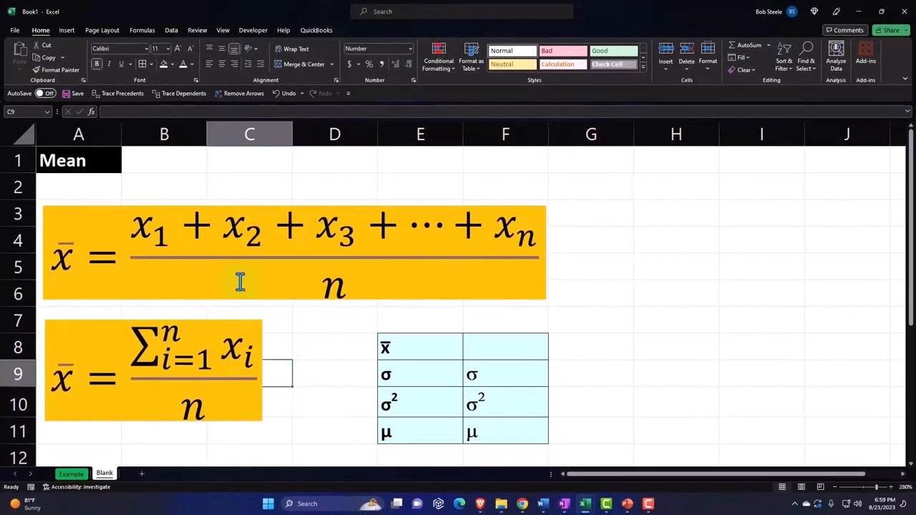
left_click(240, 282)
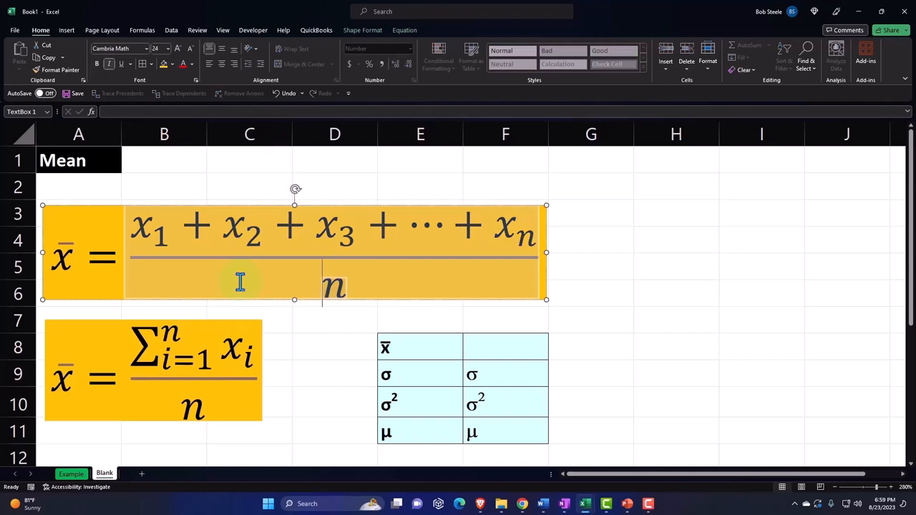
left_click(334, 373)
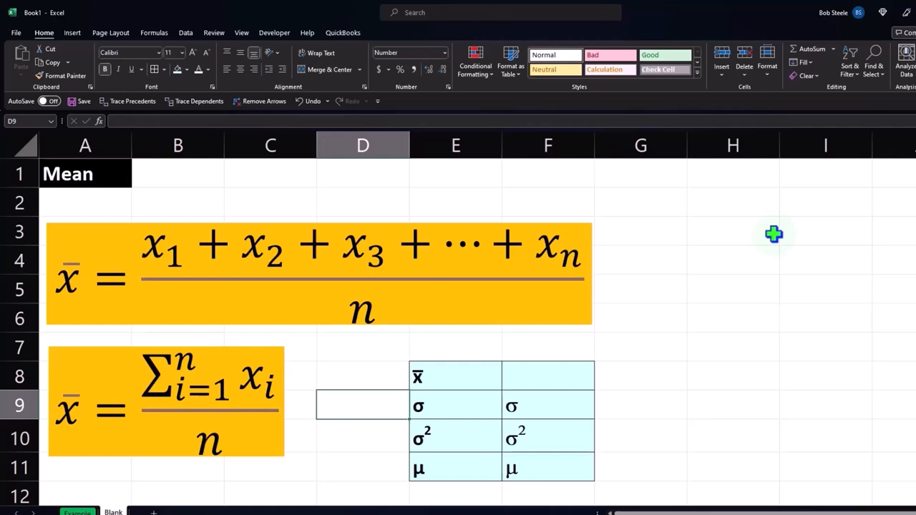
type("=a")
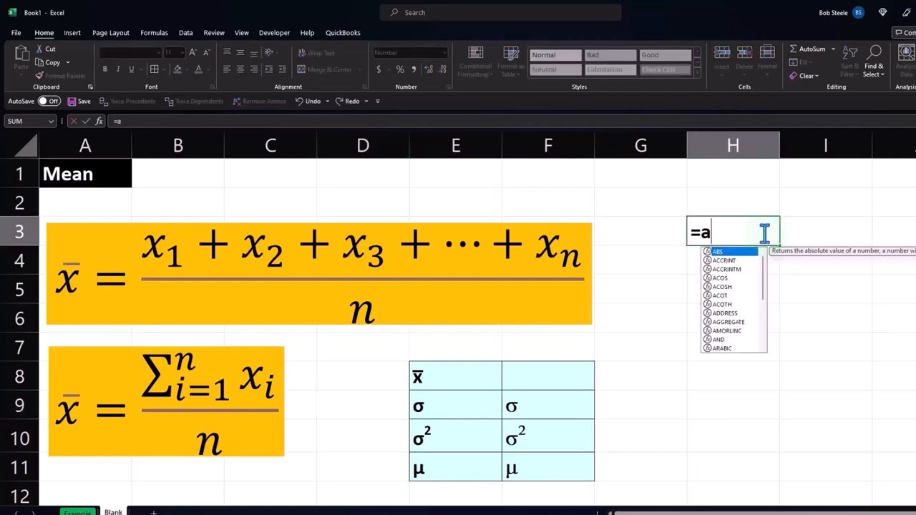
type("ve")
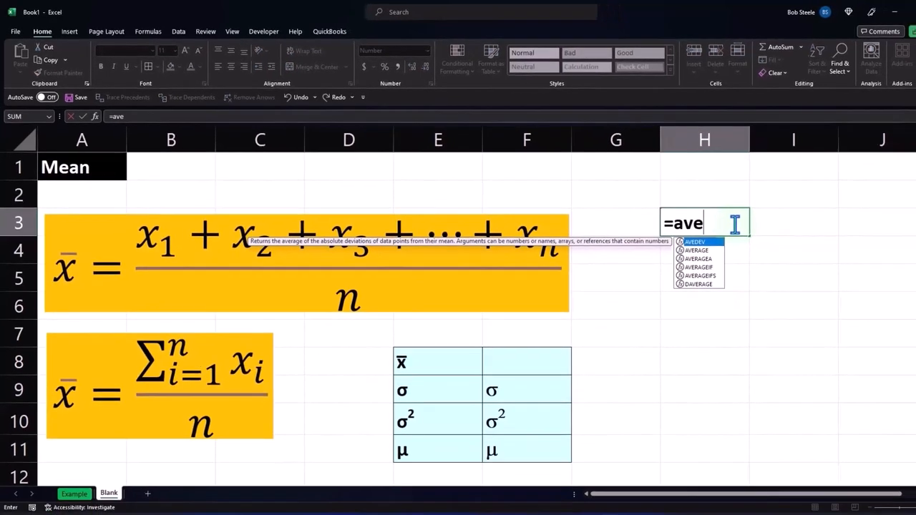
type("r")
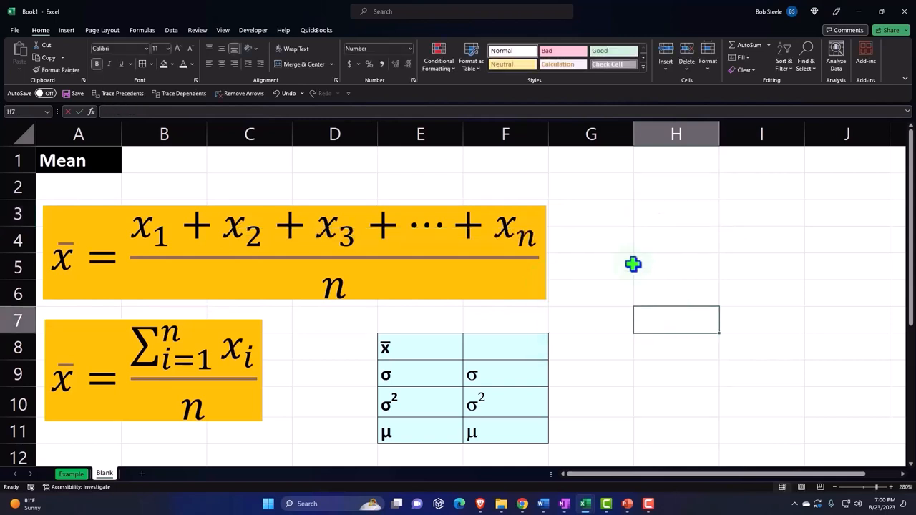
mouse_move(555, 231)
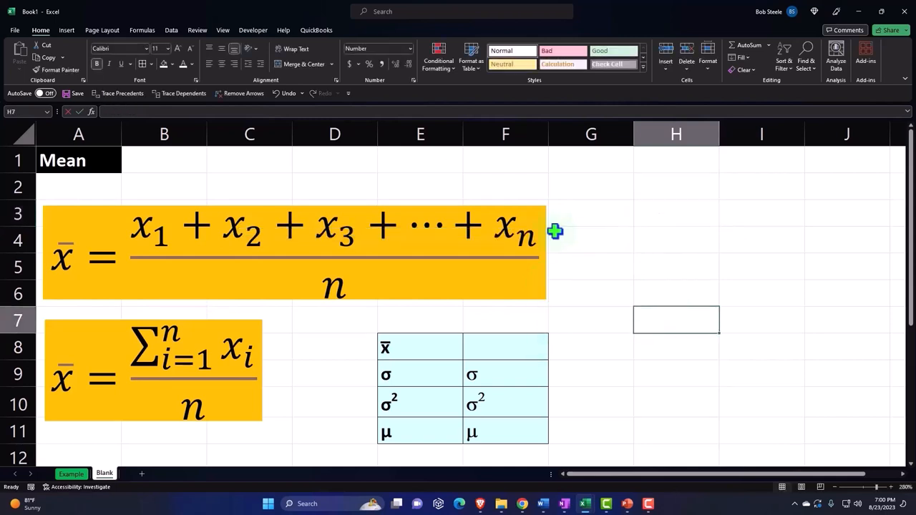